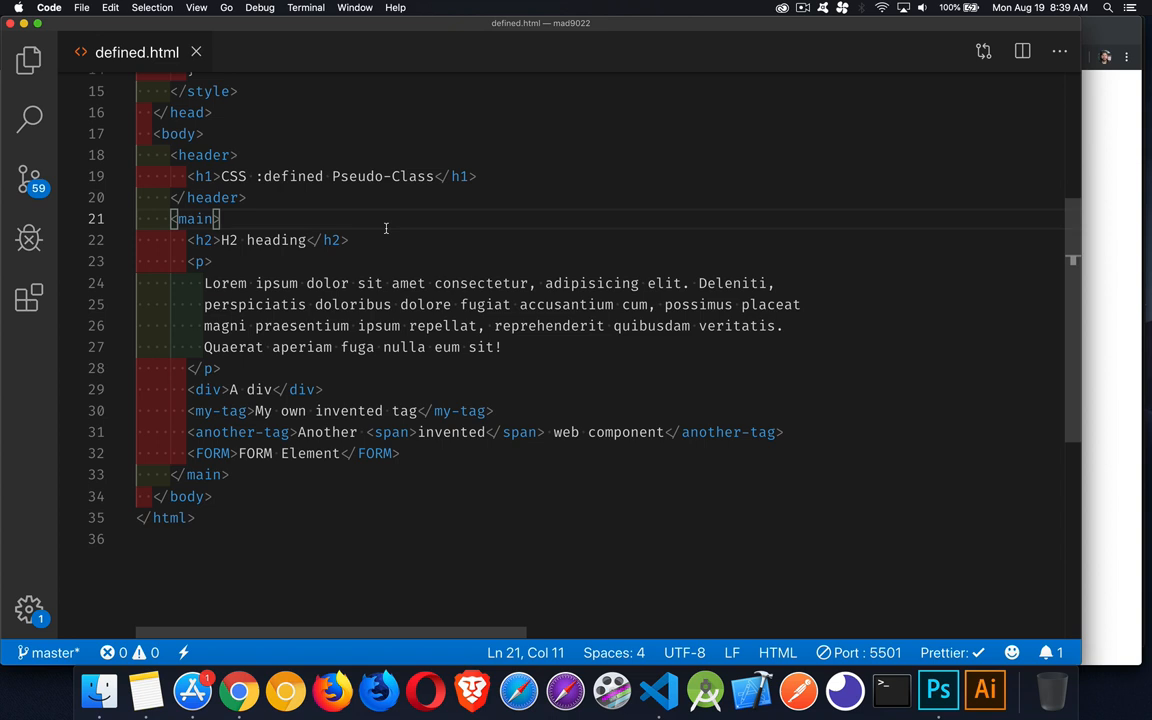
mouse_move(350, 133)
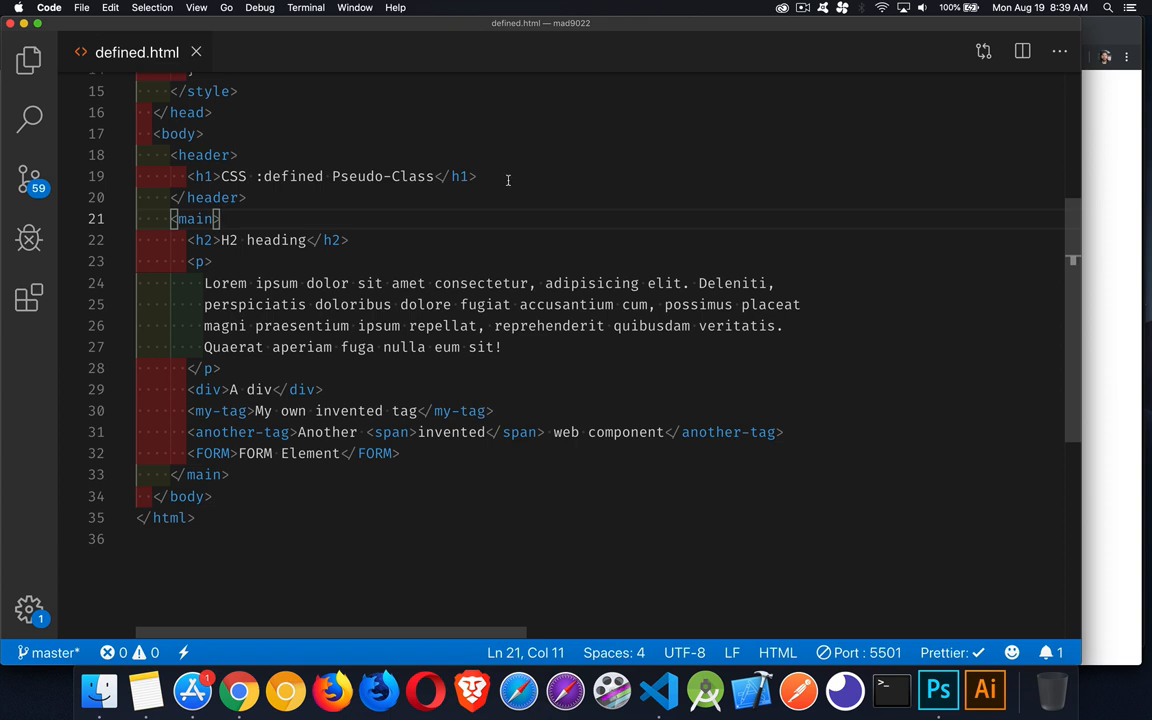
mouse_move(390, 240)
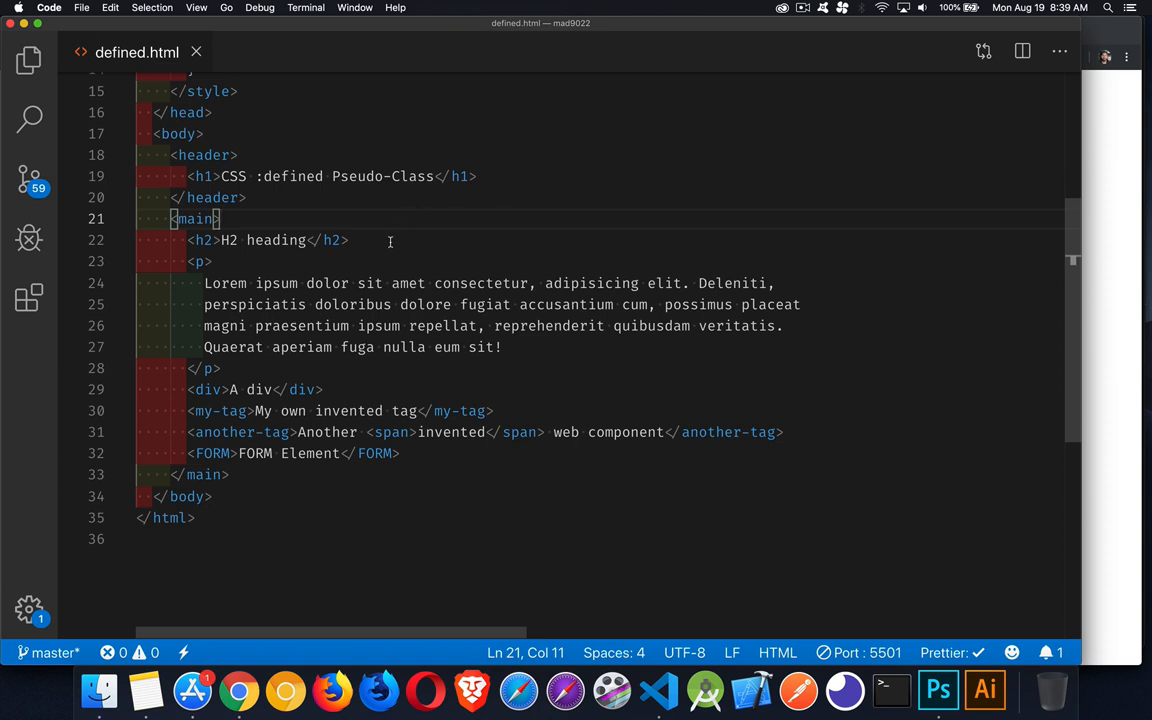
mouse_move(351, 385)
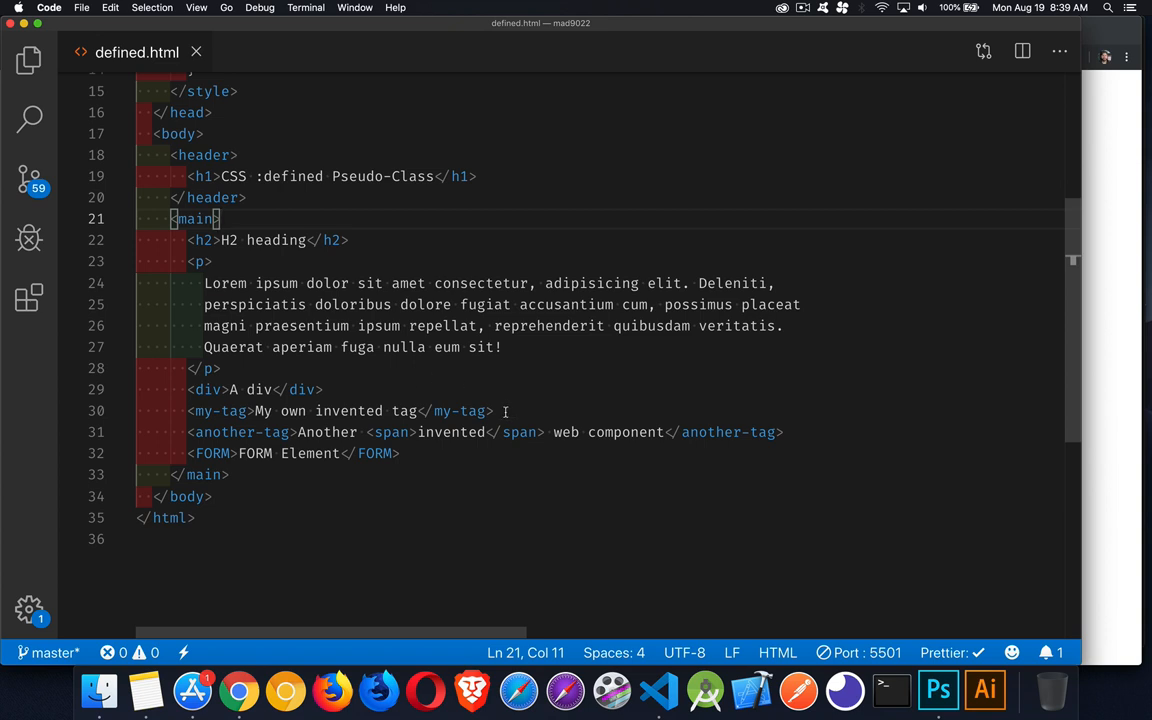
mouse_move(805, 432)
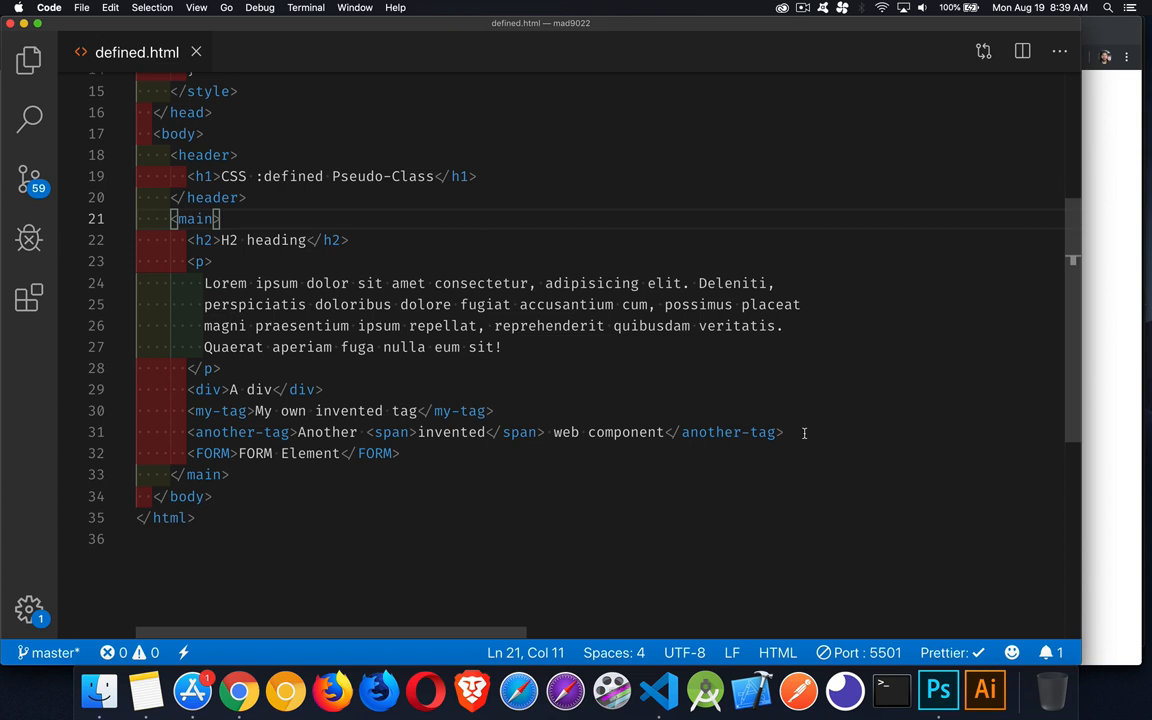
mouse_move(810, 424)
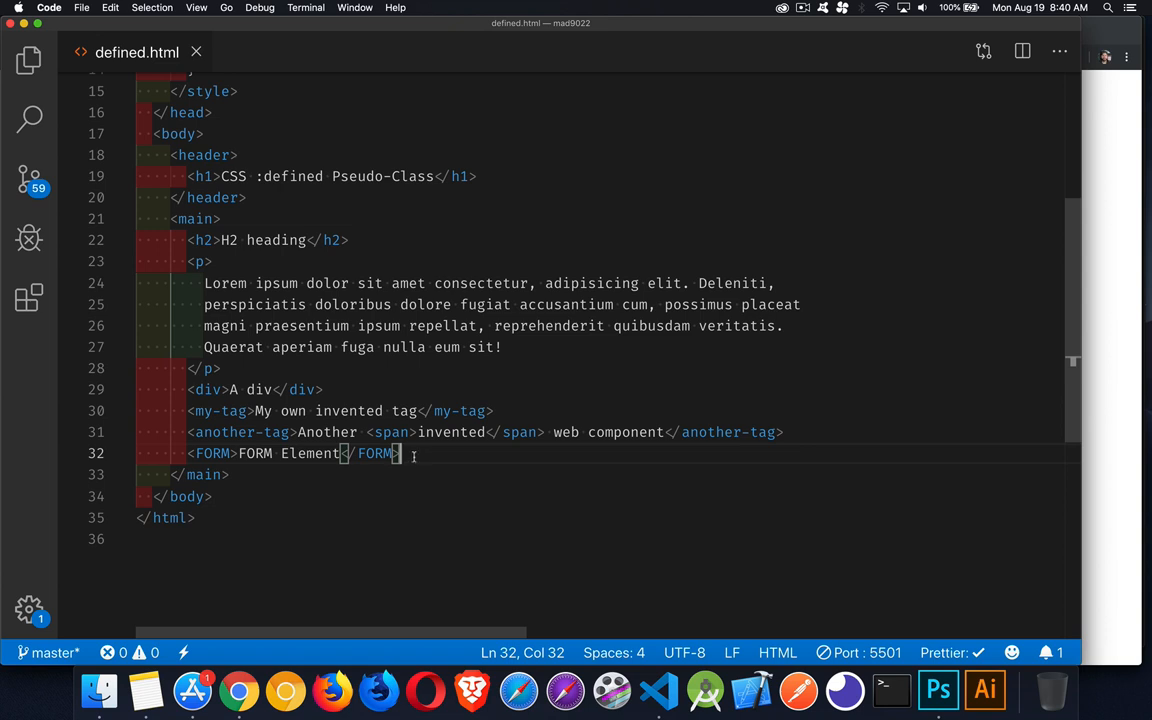
mouse_move(376, 469)
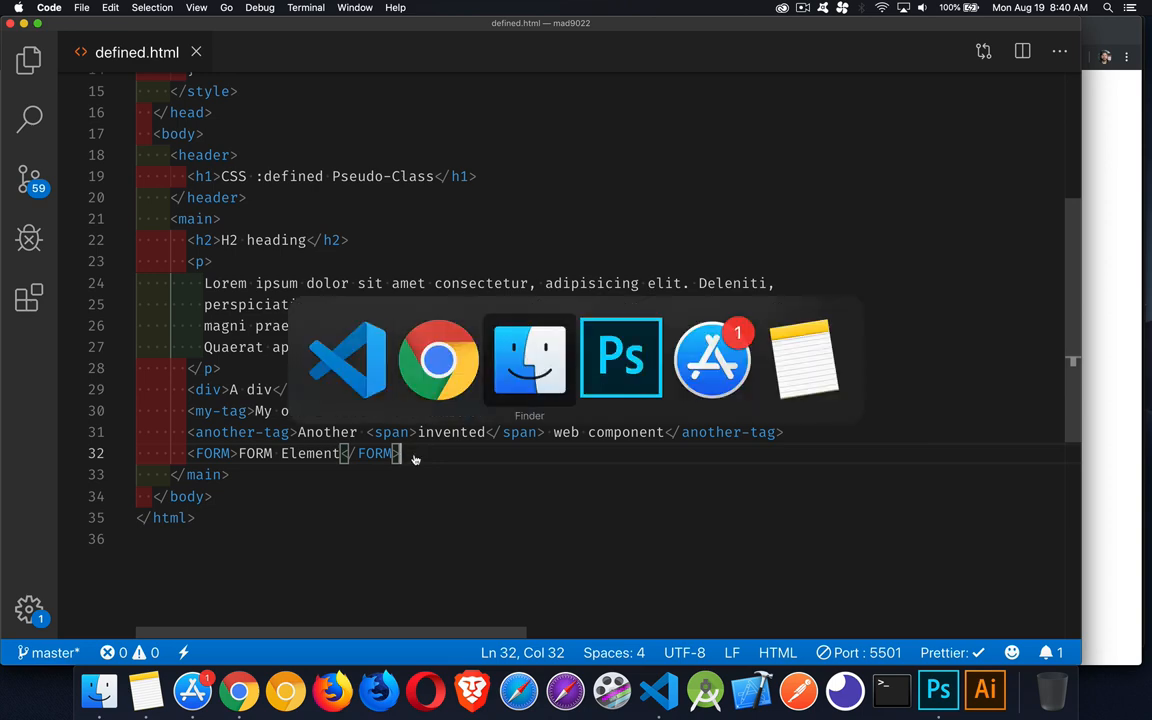
Step: Inspect the two invented custom tags in the Chrome preview of the page
click(438, 358)
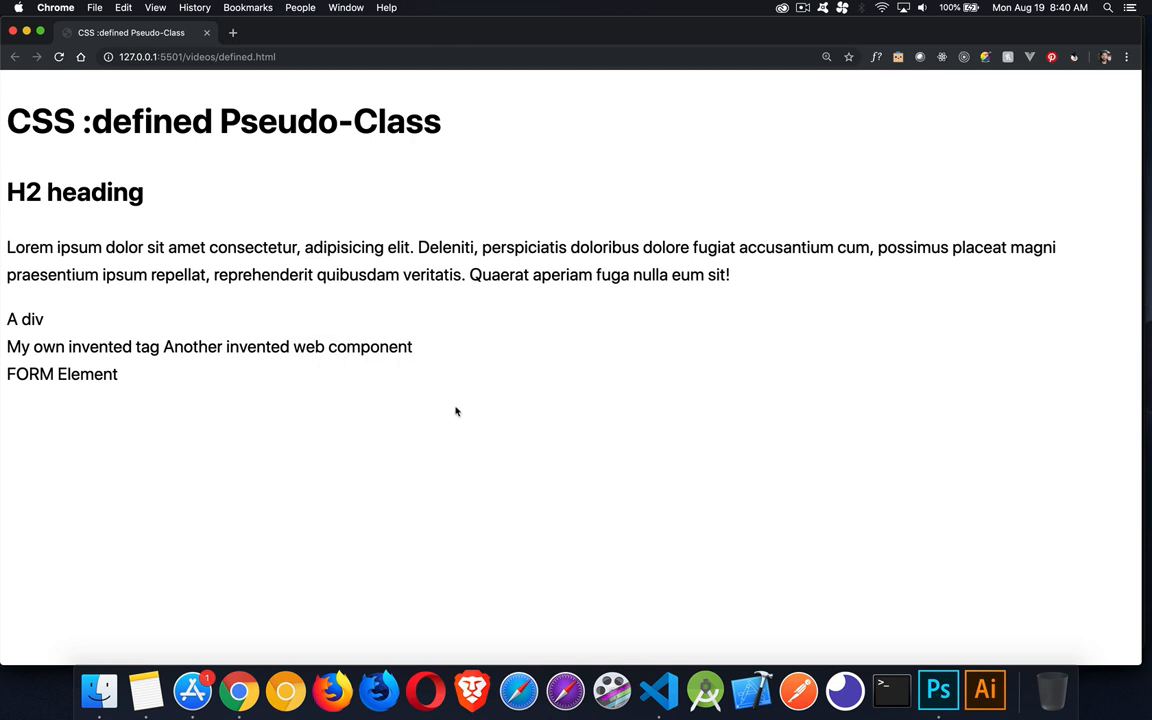
mouse_move(280, 162)
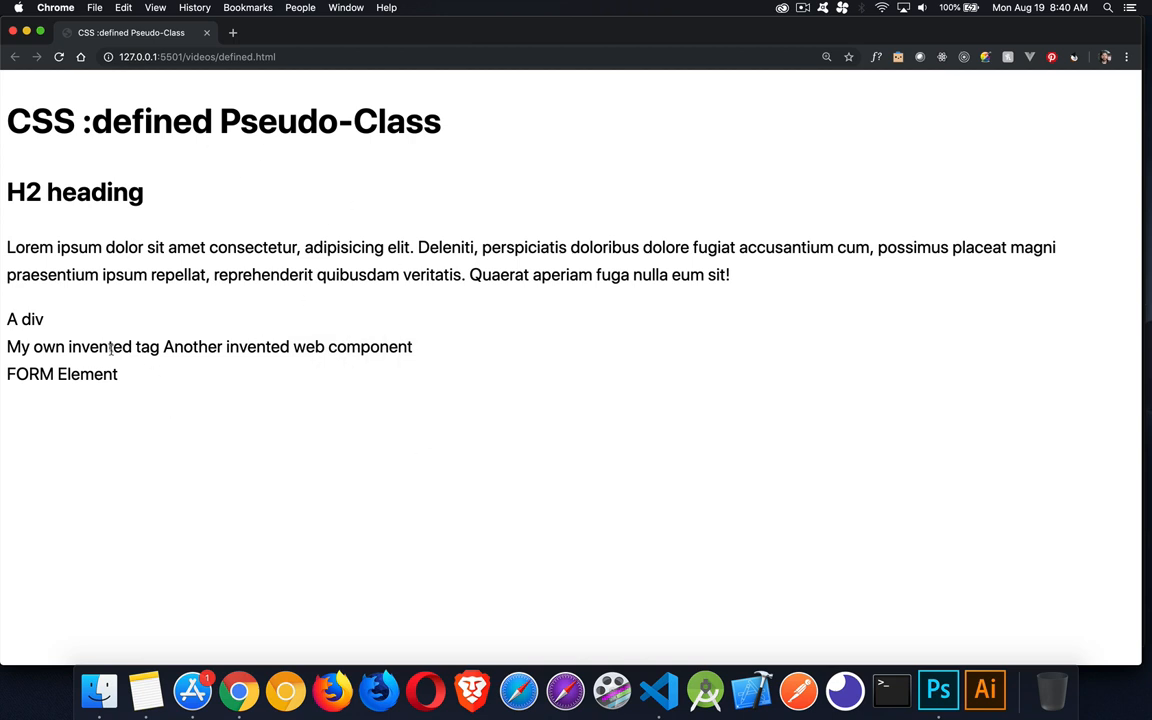
double_click(80, 347)
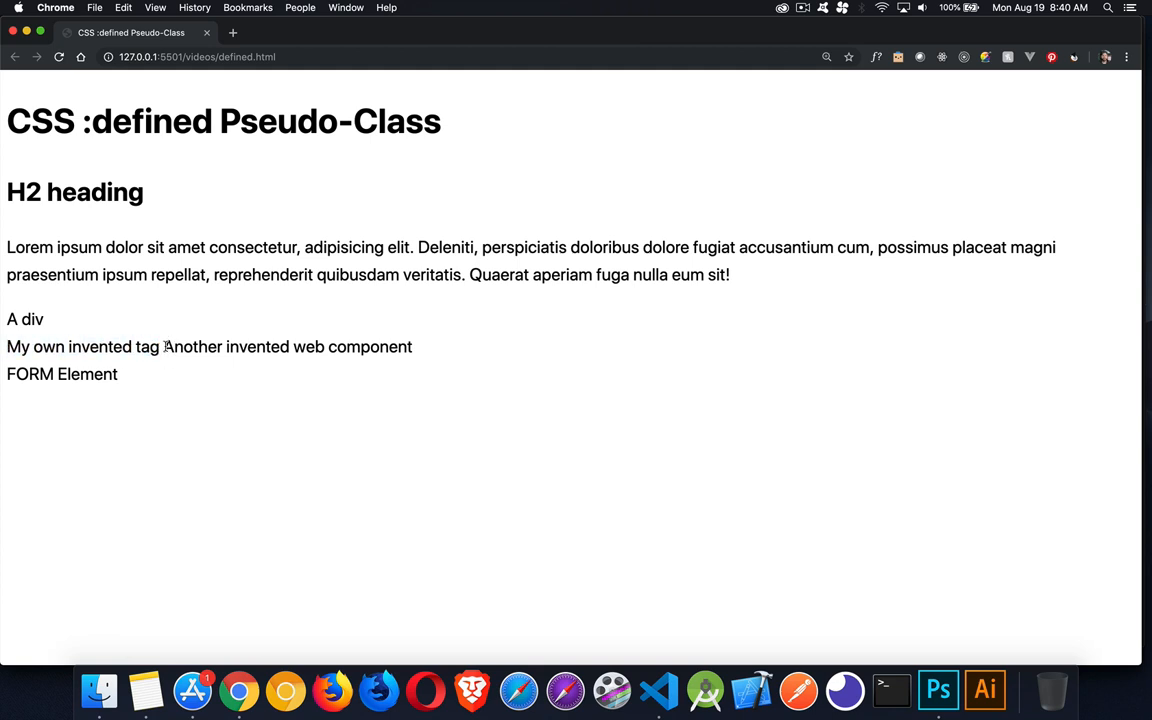
drag(163, 347, 412, 347)
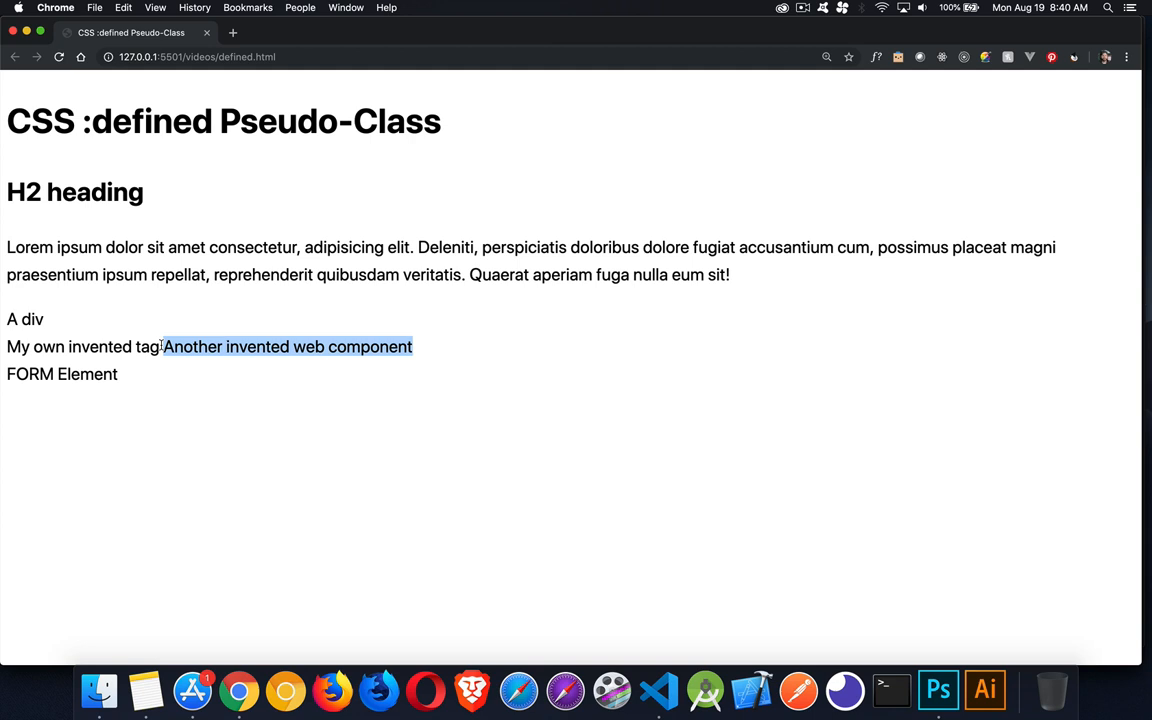
mouse_move(214, 293)
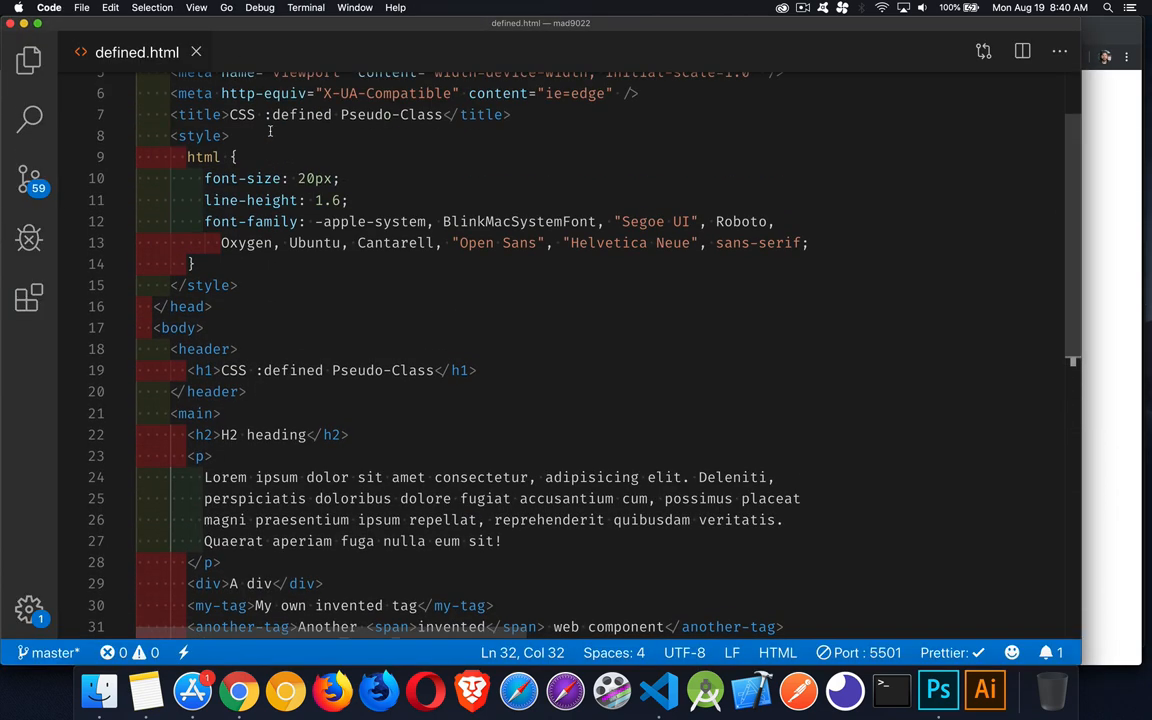
Step: Write the :defined and :not(:defined) selectors in the stylesheet
text(:)
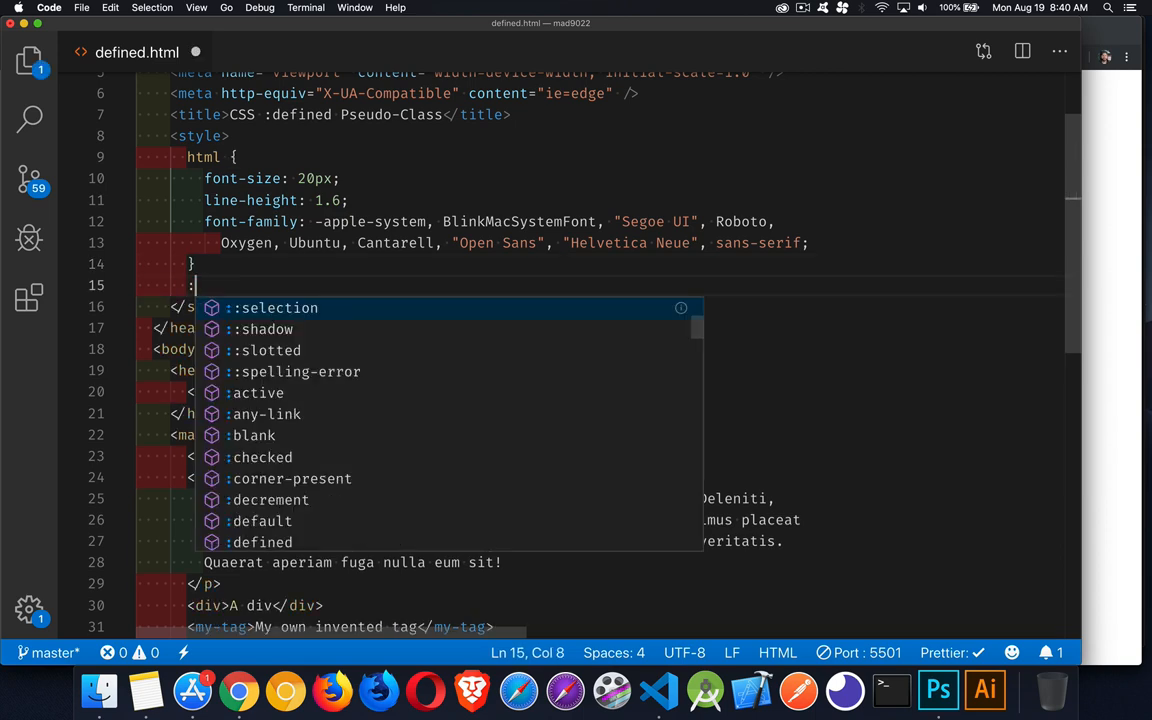
text(defined{)
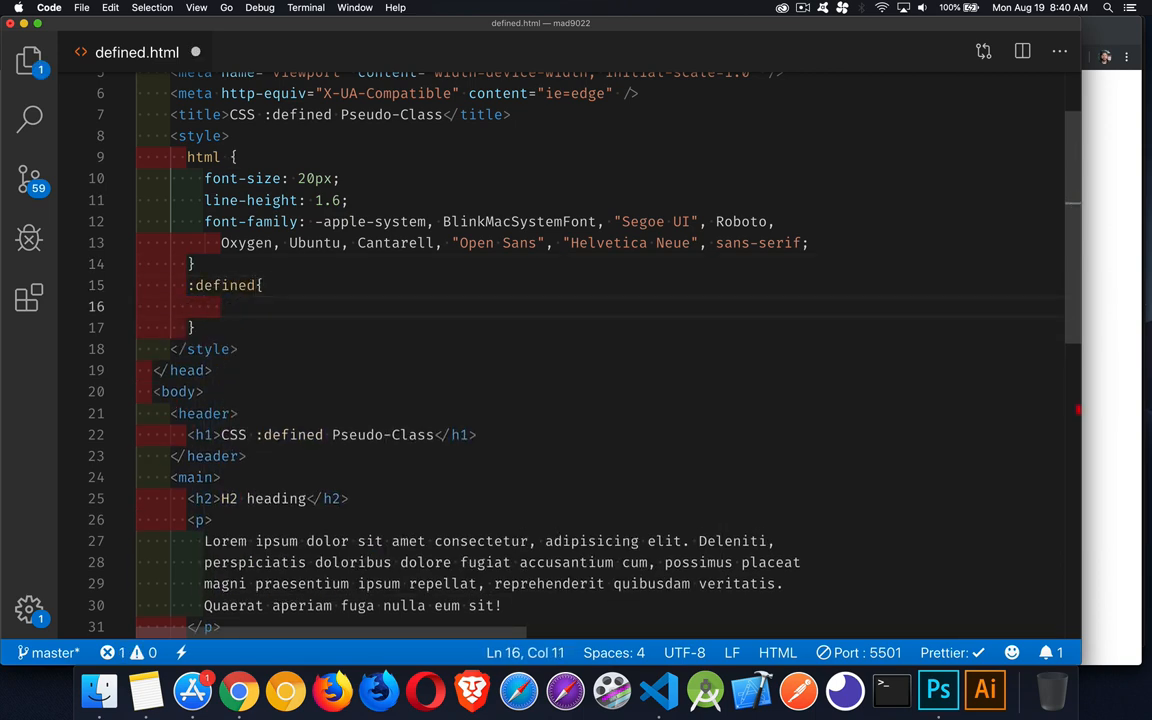
text(:not)
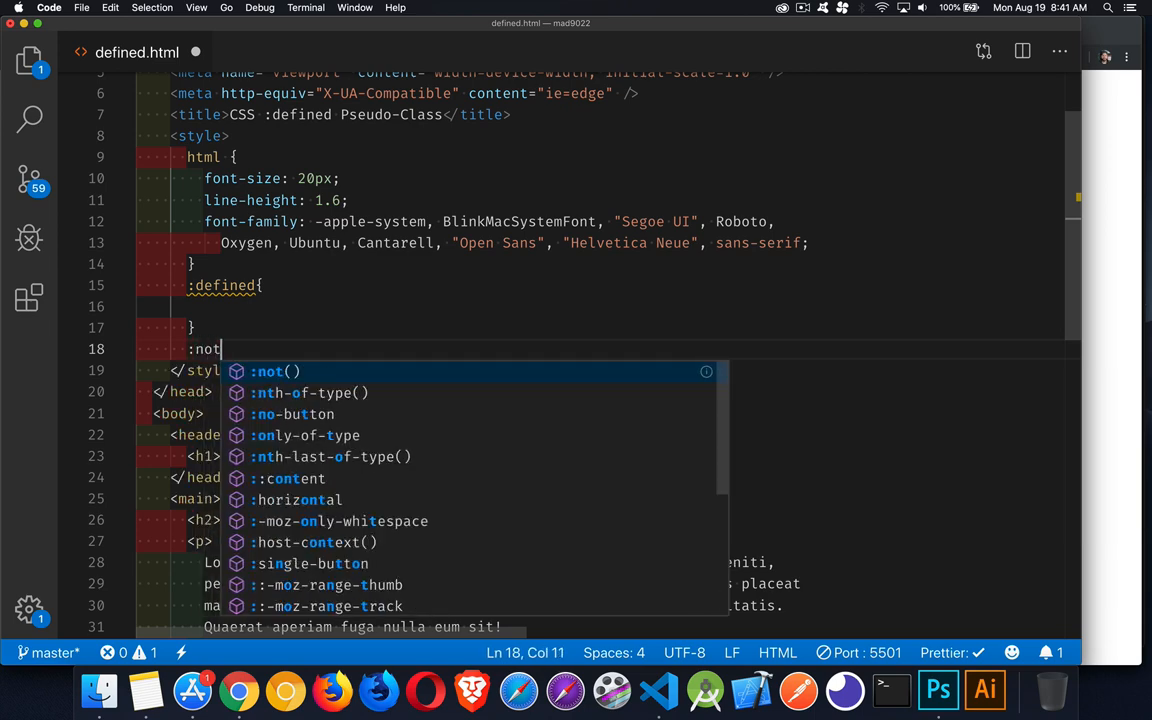
text(()
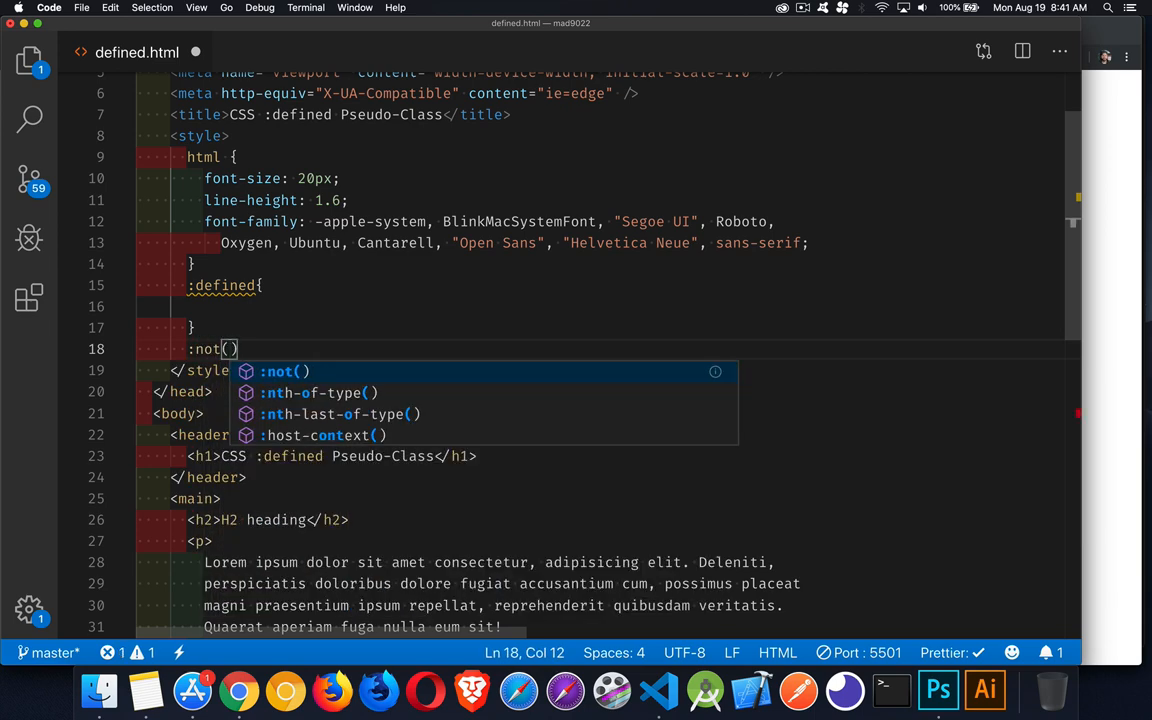
text(:drefine)
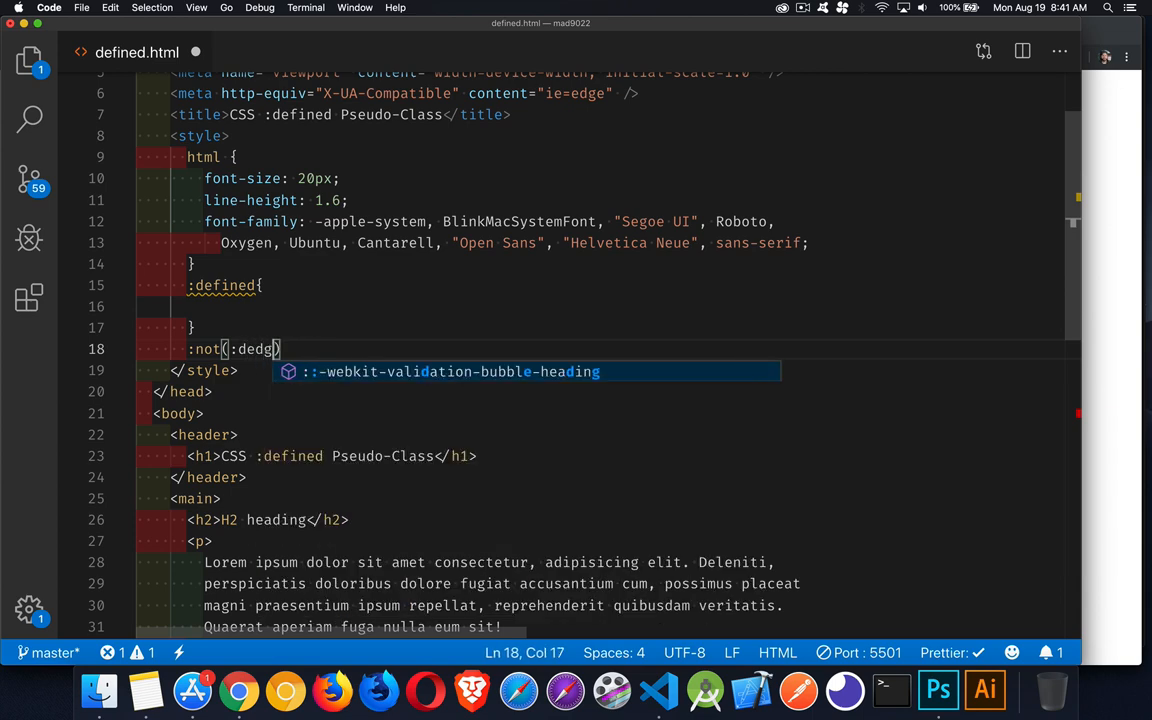
text(defined)
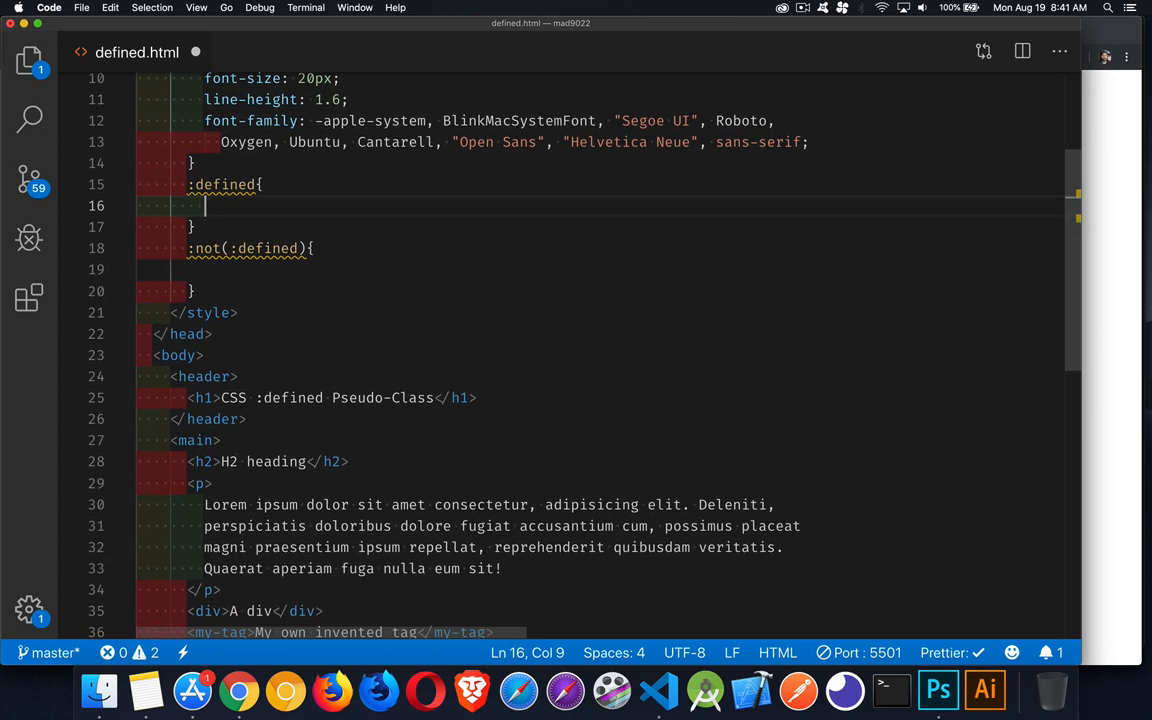
mouse_move(278, 420)
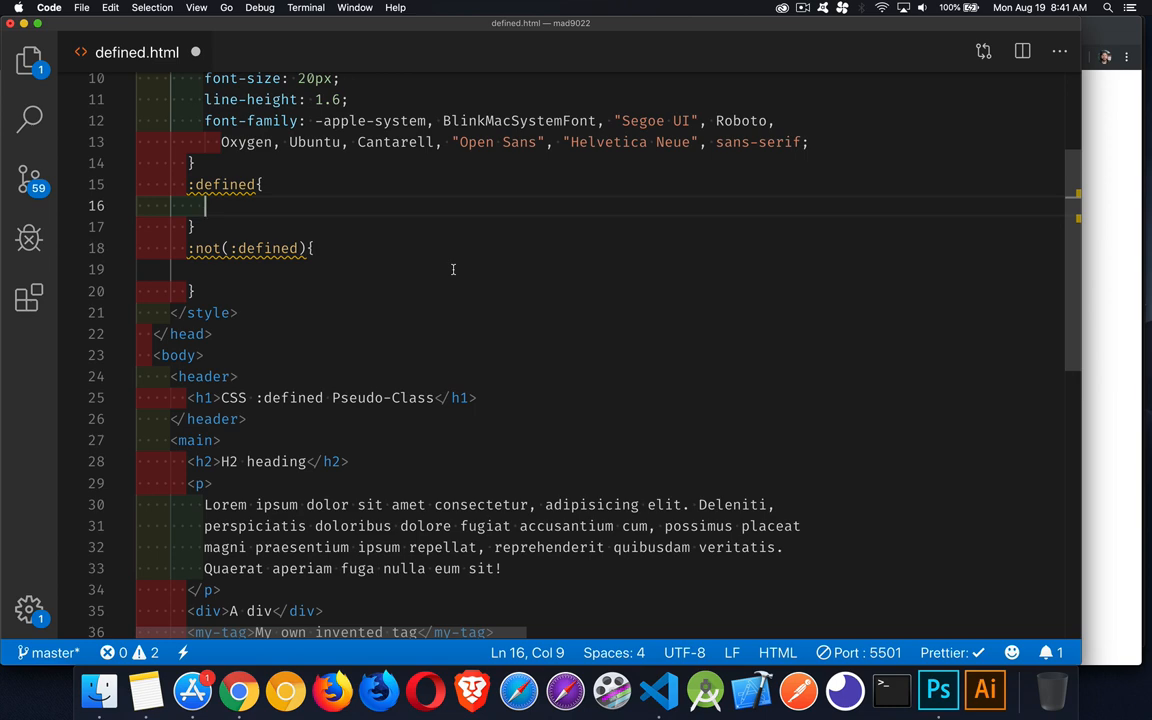
Step: Add outline: 1px solid crimson; to the :defined rule
text(outline:)
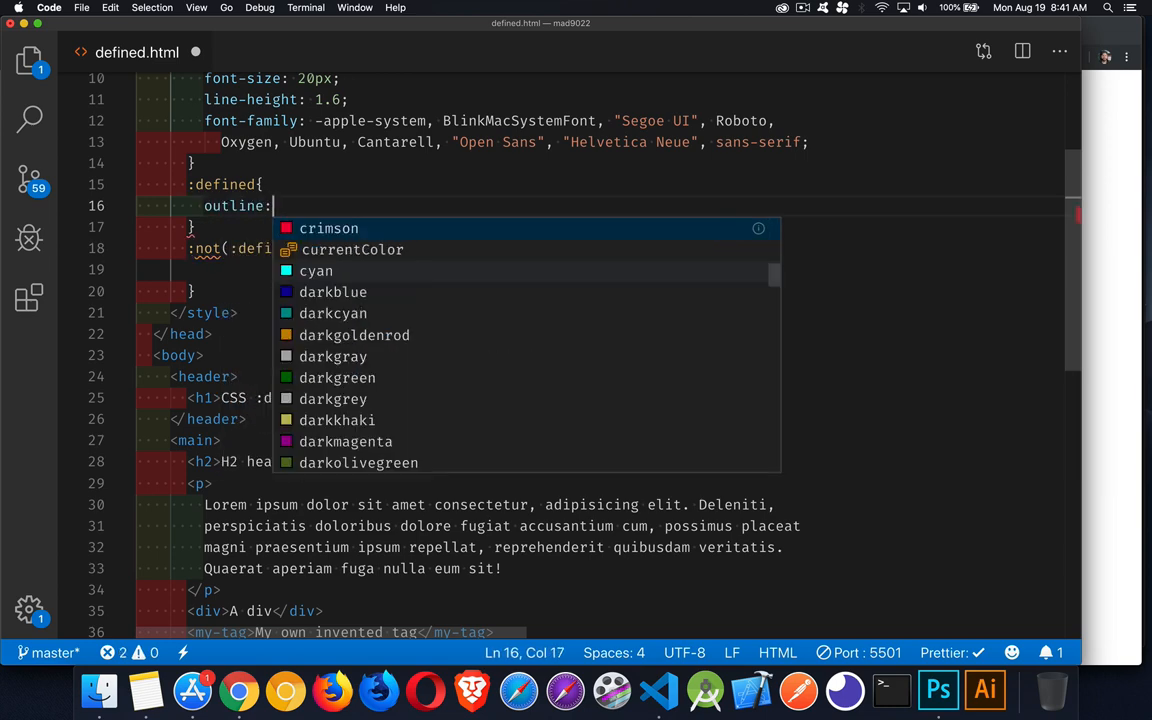
text(1px solid cri)
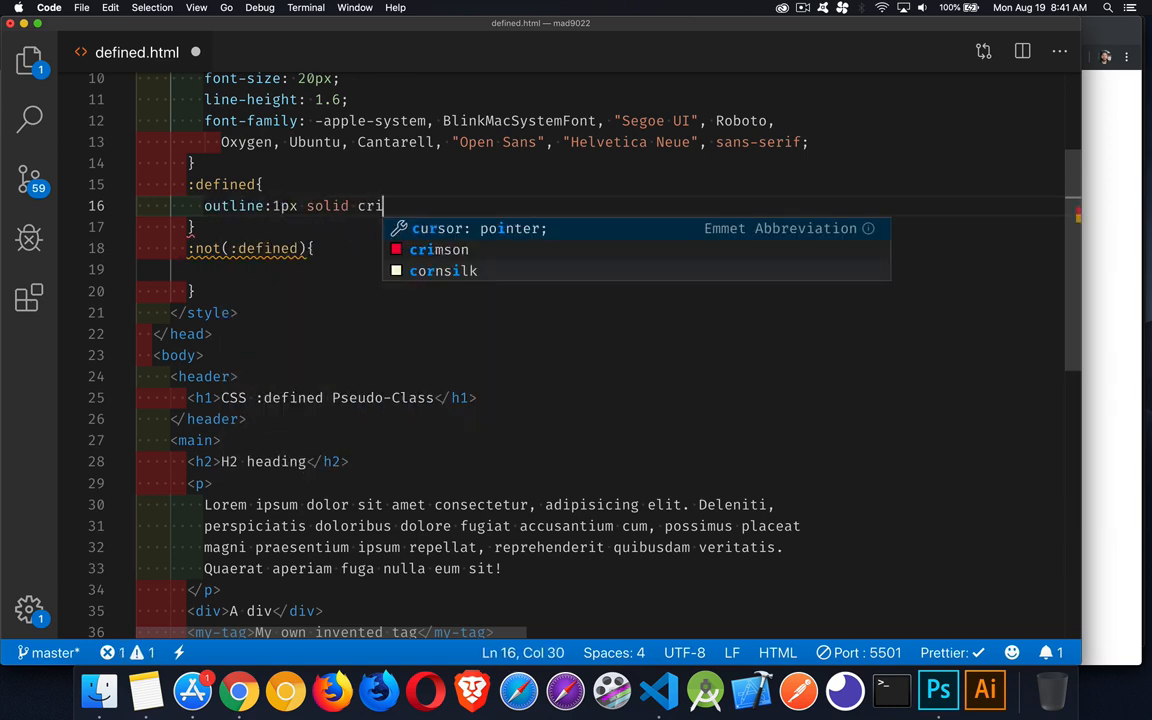
text(mson;)
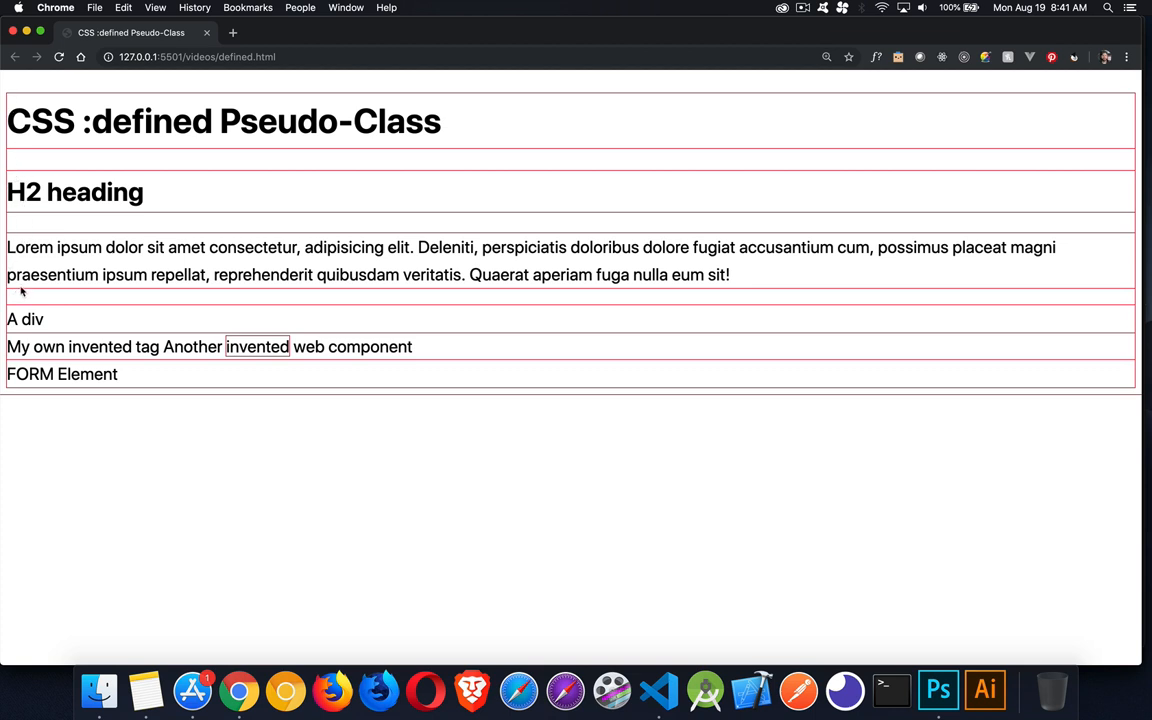
mouse_move(15, 340)
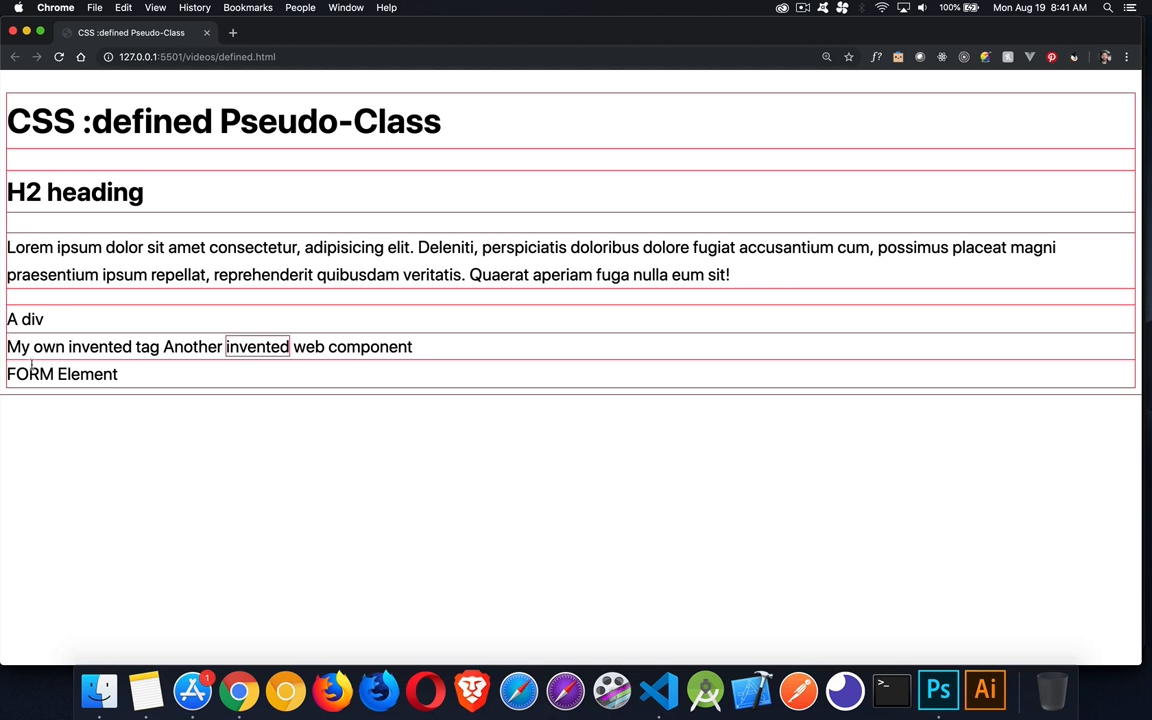
mouse_move(15, 363)
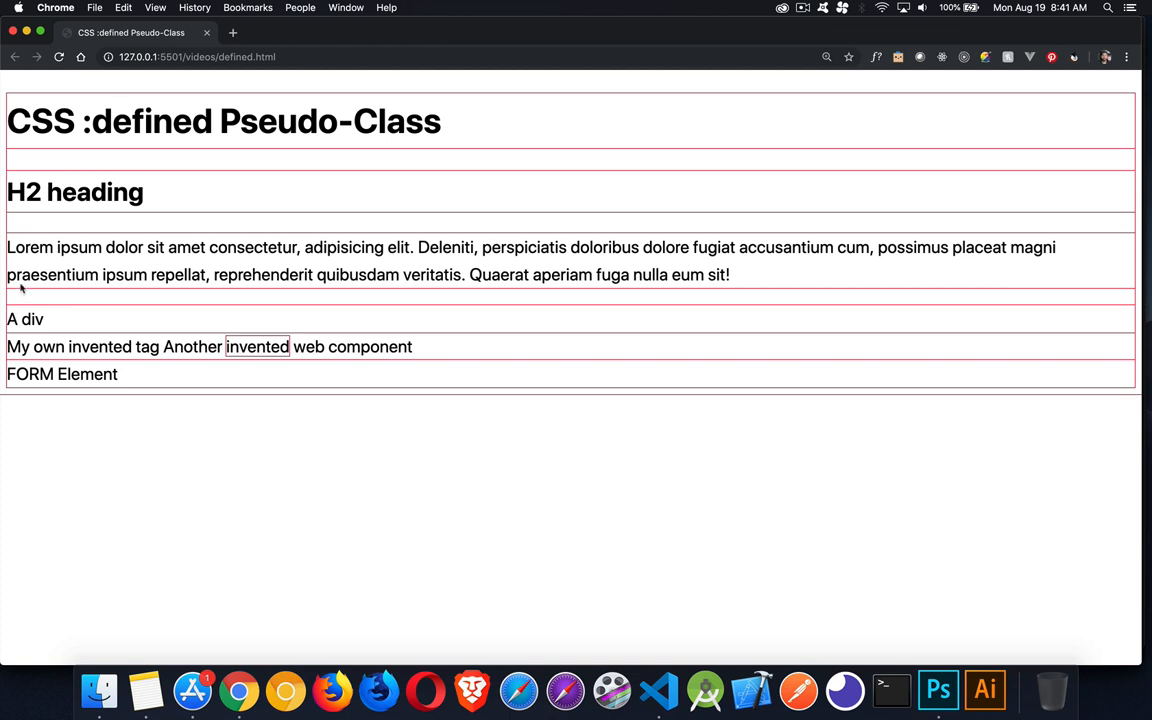
mouse_move(78, 409)
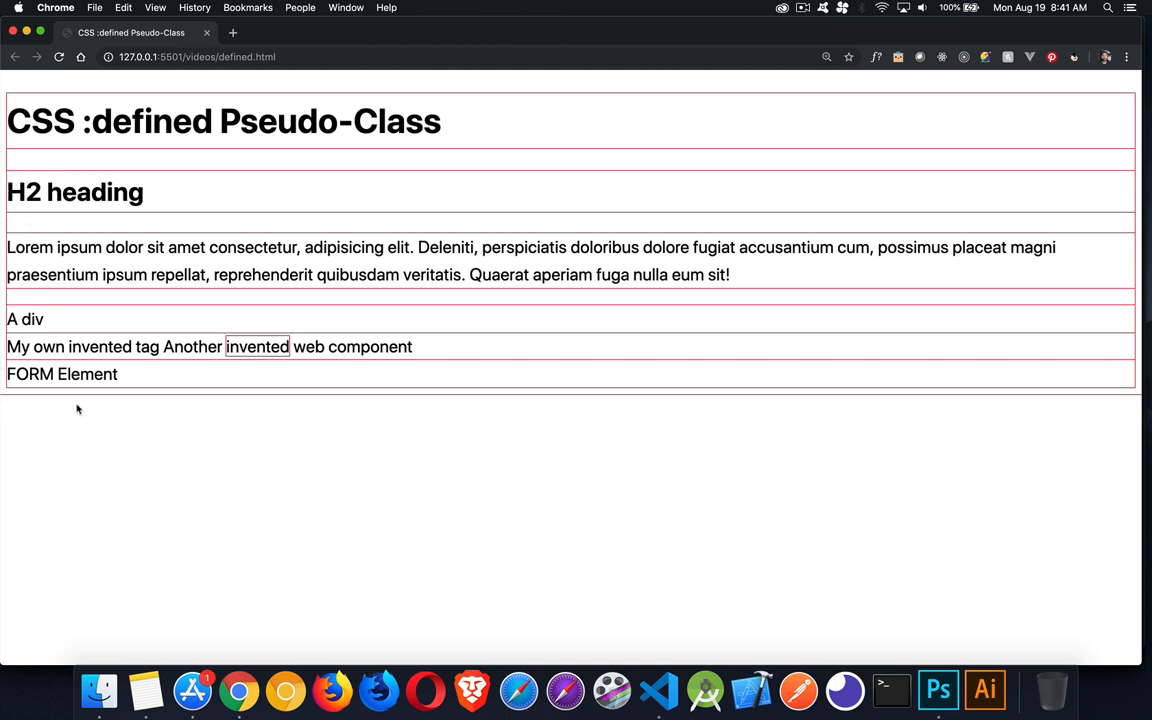
mouse_move(193, 350)
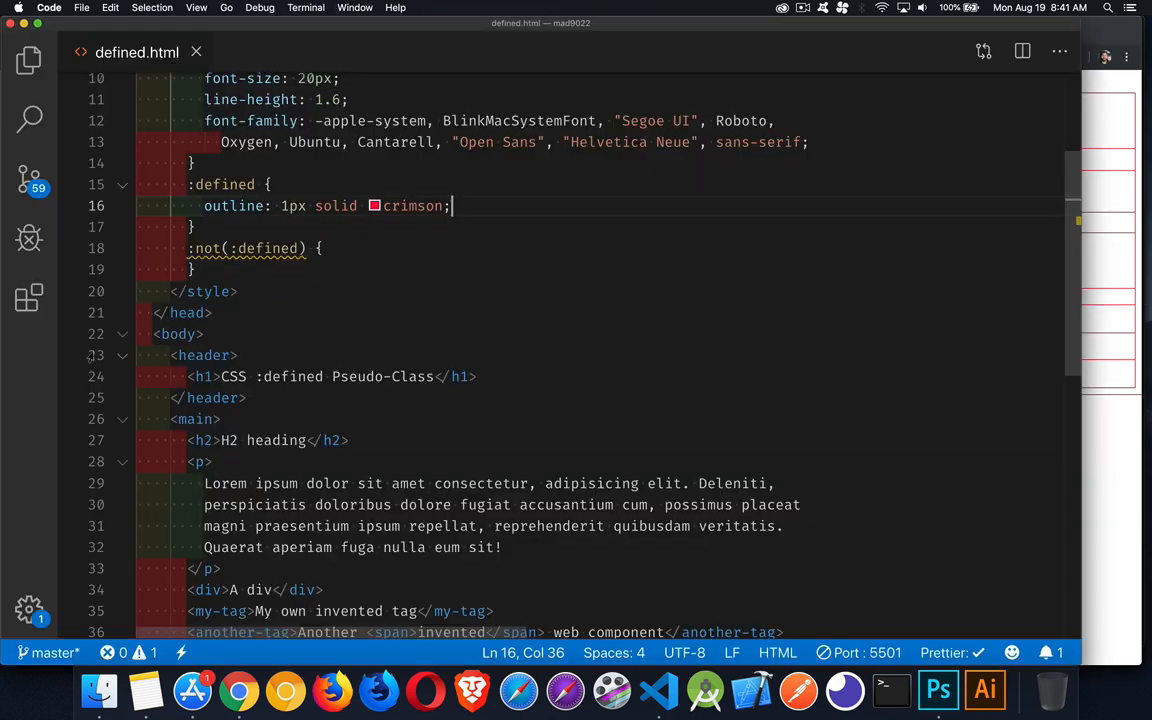
Step: Add margin: 1rem; below the outline line, then check the result in Chrome
text(mar)
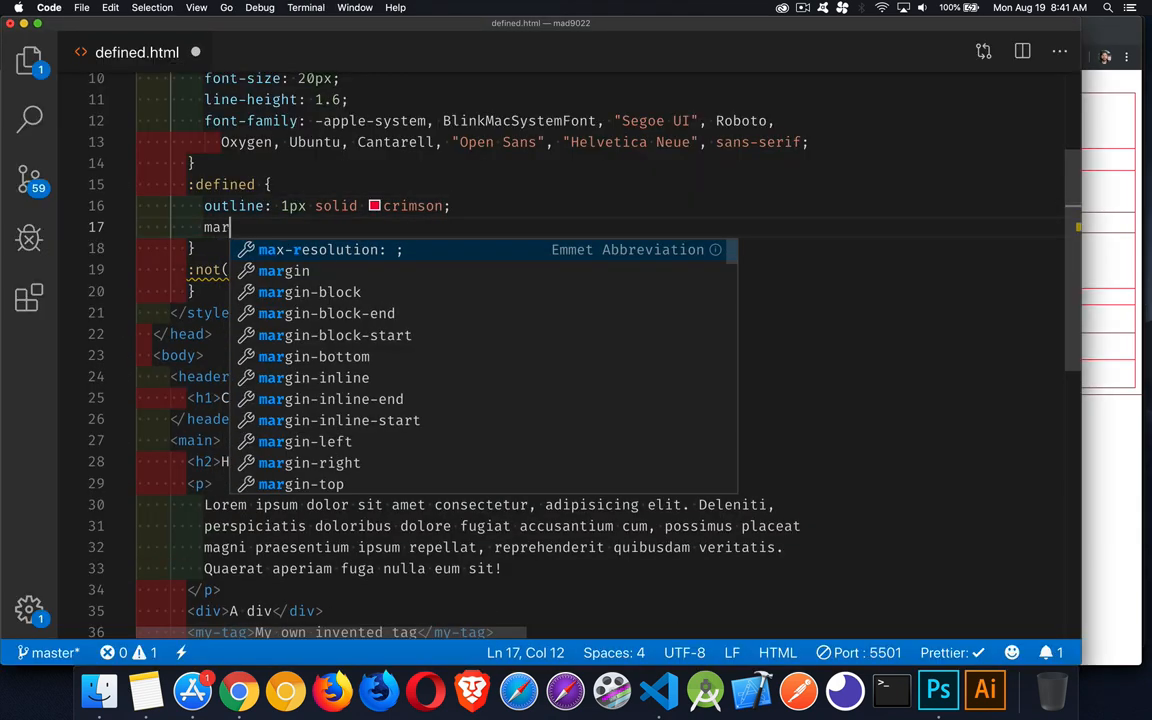
text(gin: 1rem;)
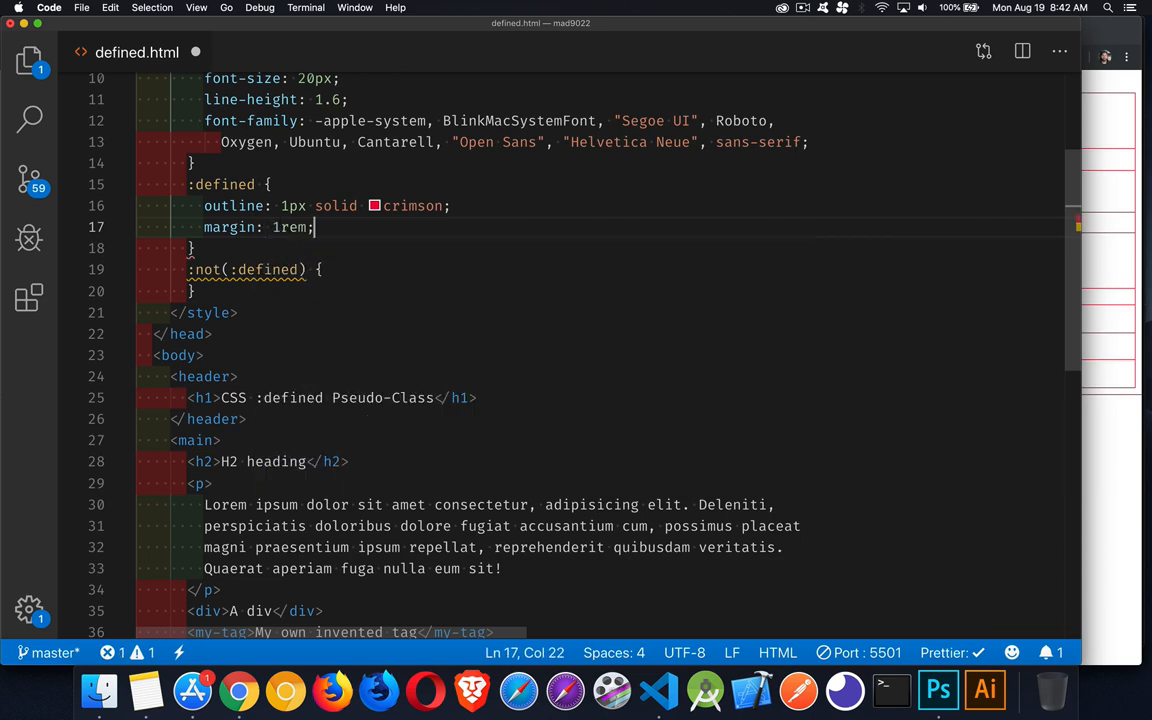
click(238, 689)
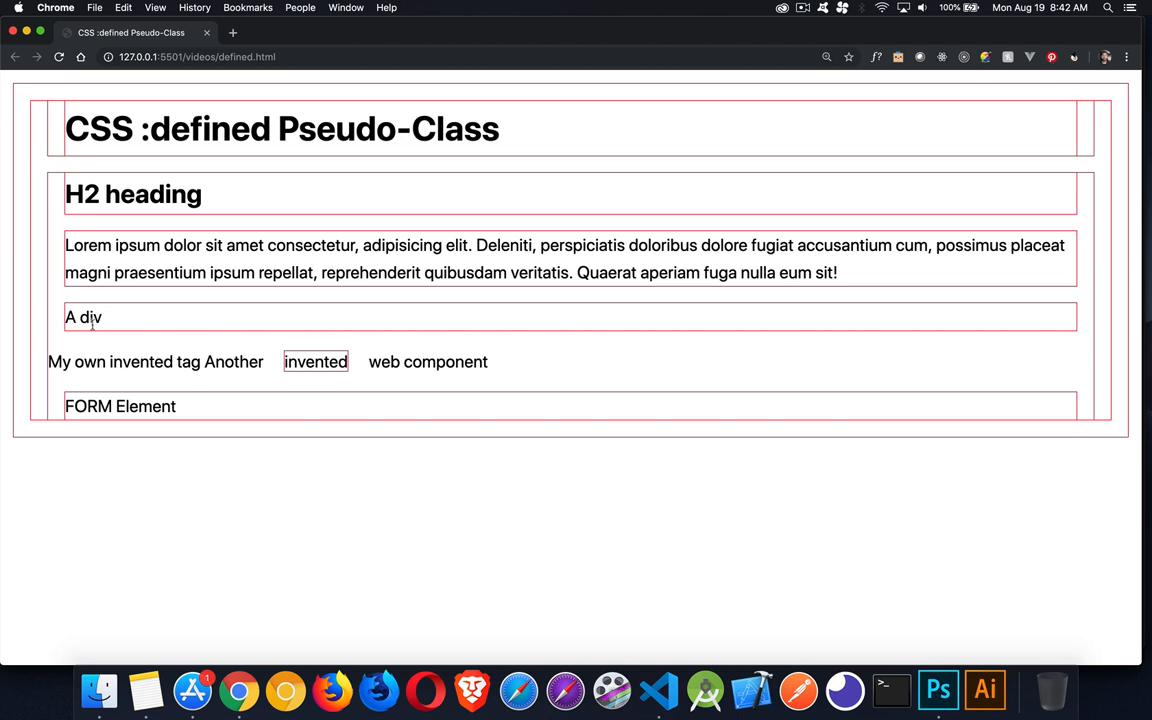
mouse_move(90, 272)
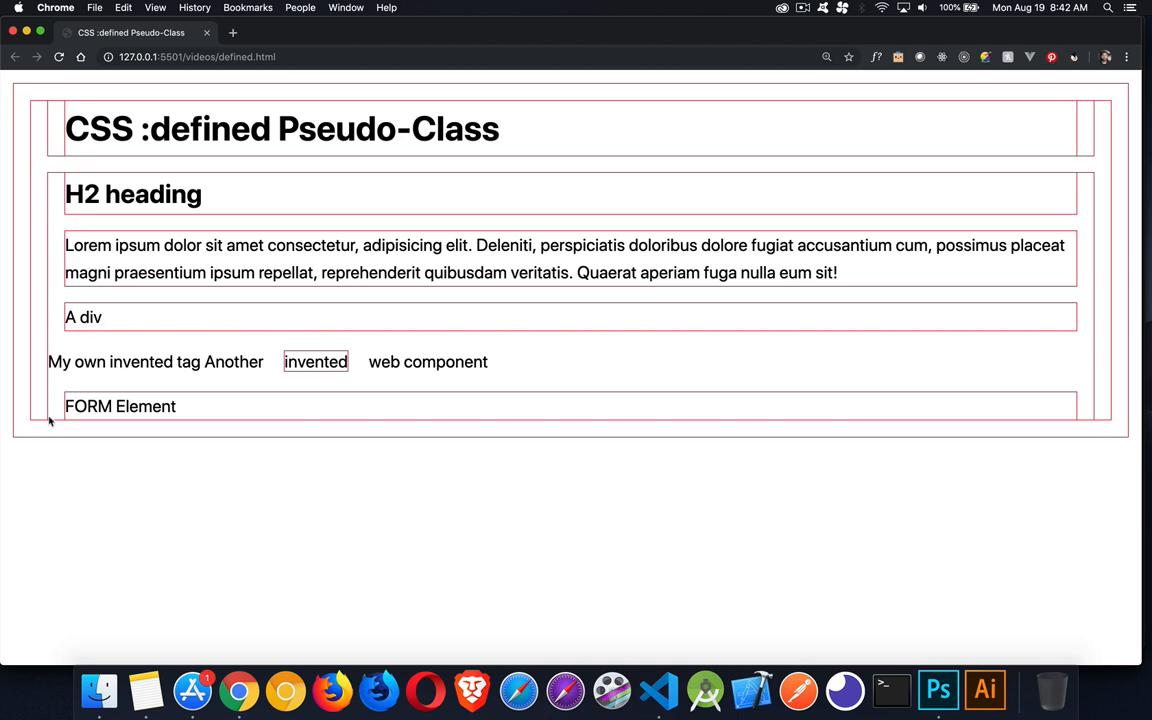
mouse_move(237, 349)
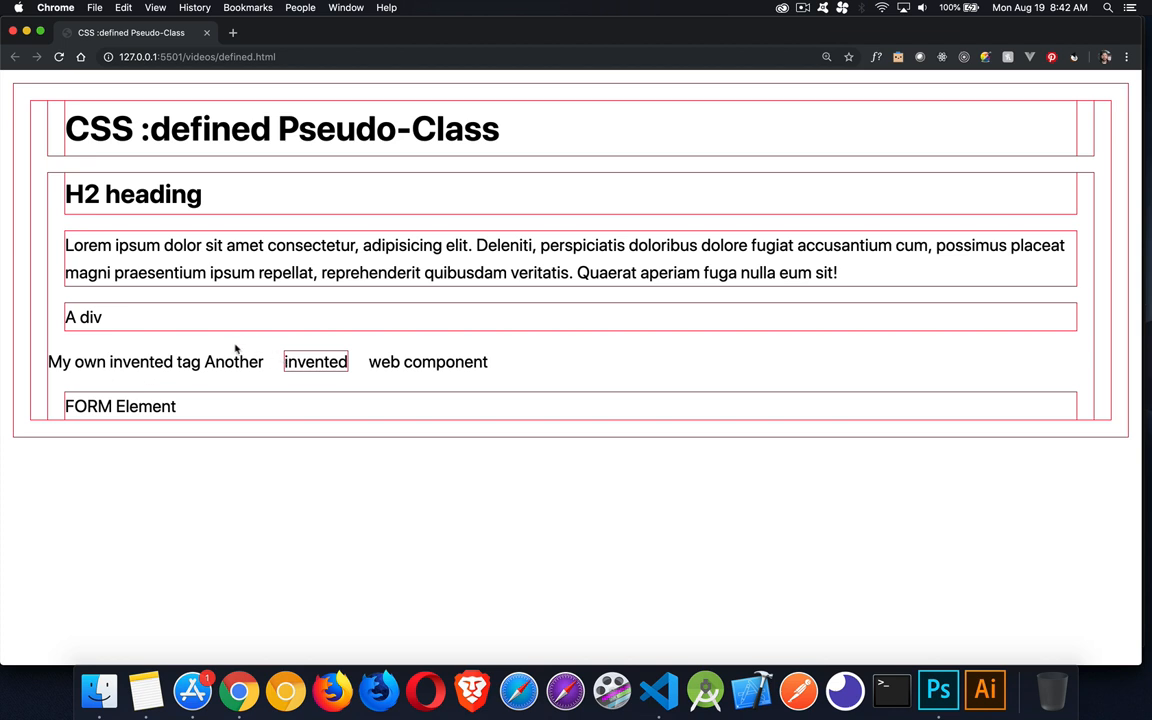
mouse_move(248, 352)
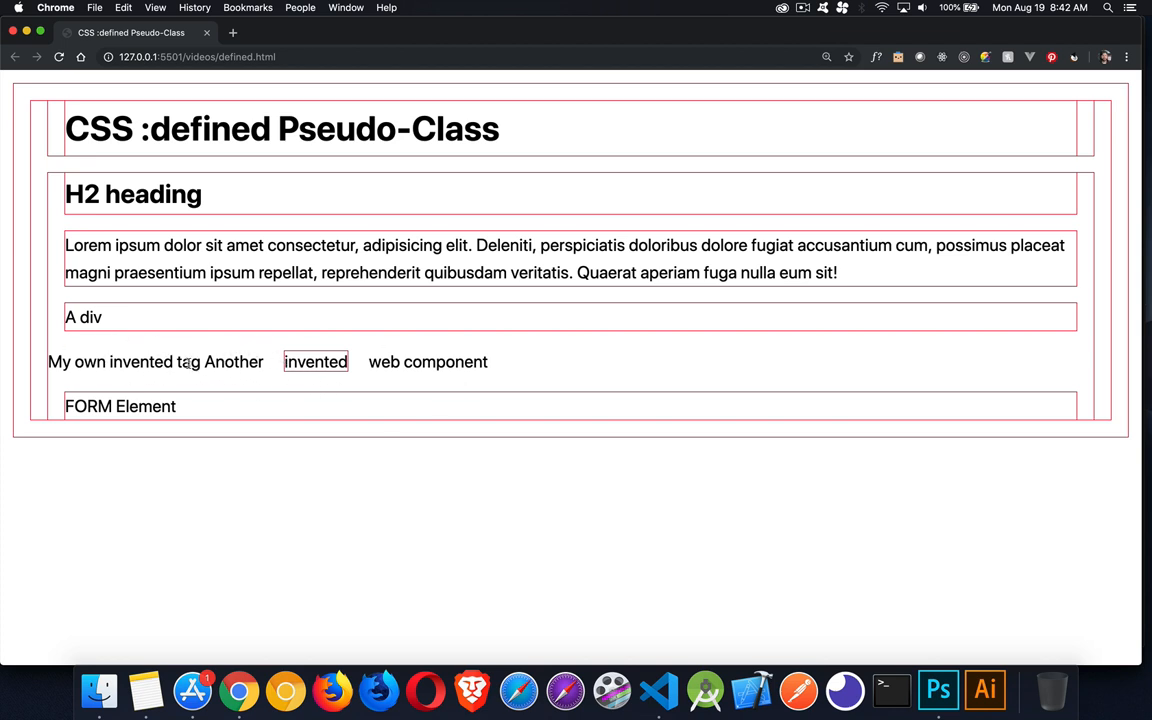
Step: Return from the Chrome preview to the editor to style undefined tags
click(197, 56)
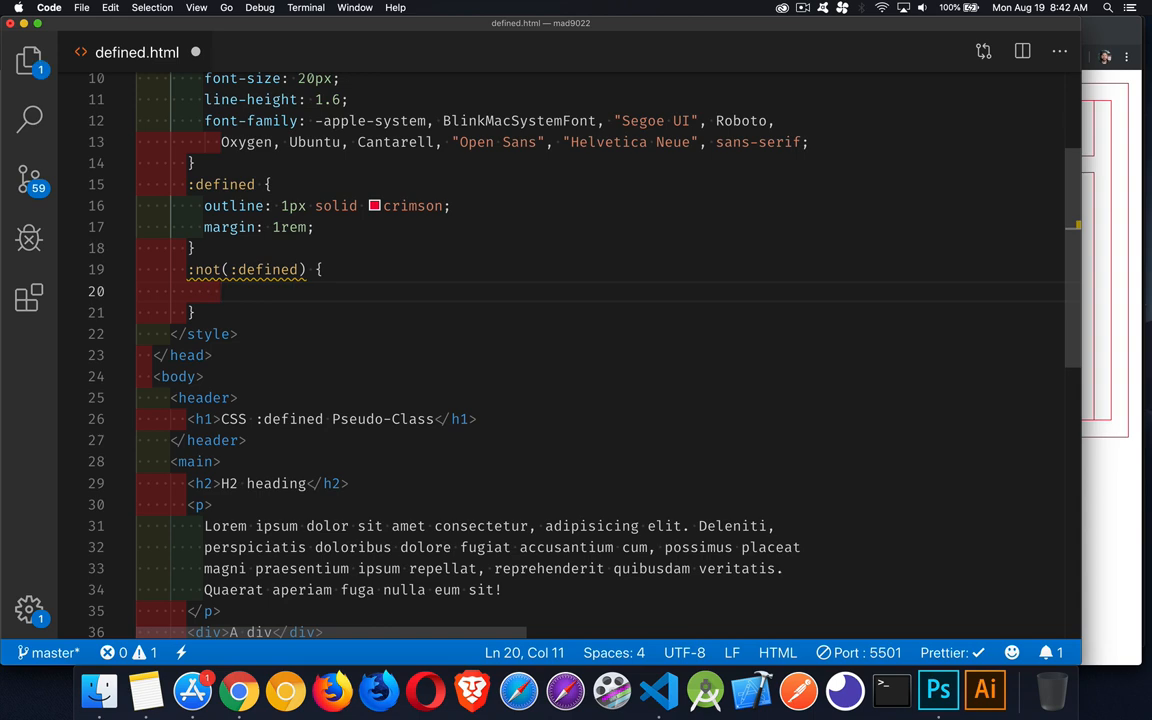
Step: Give :not(:defined) display: block, cornflowerblue background-color and white text color
scroll(down, 3)
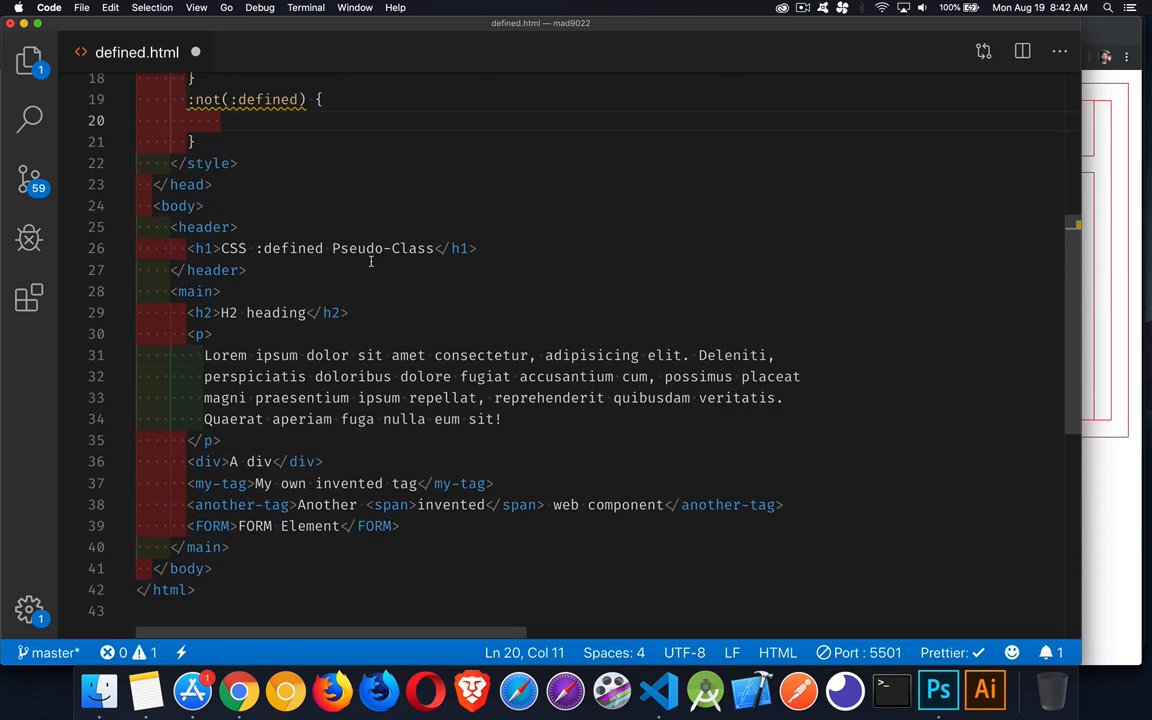
text(display:block;)
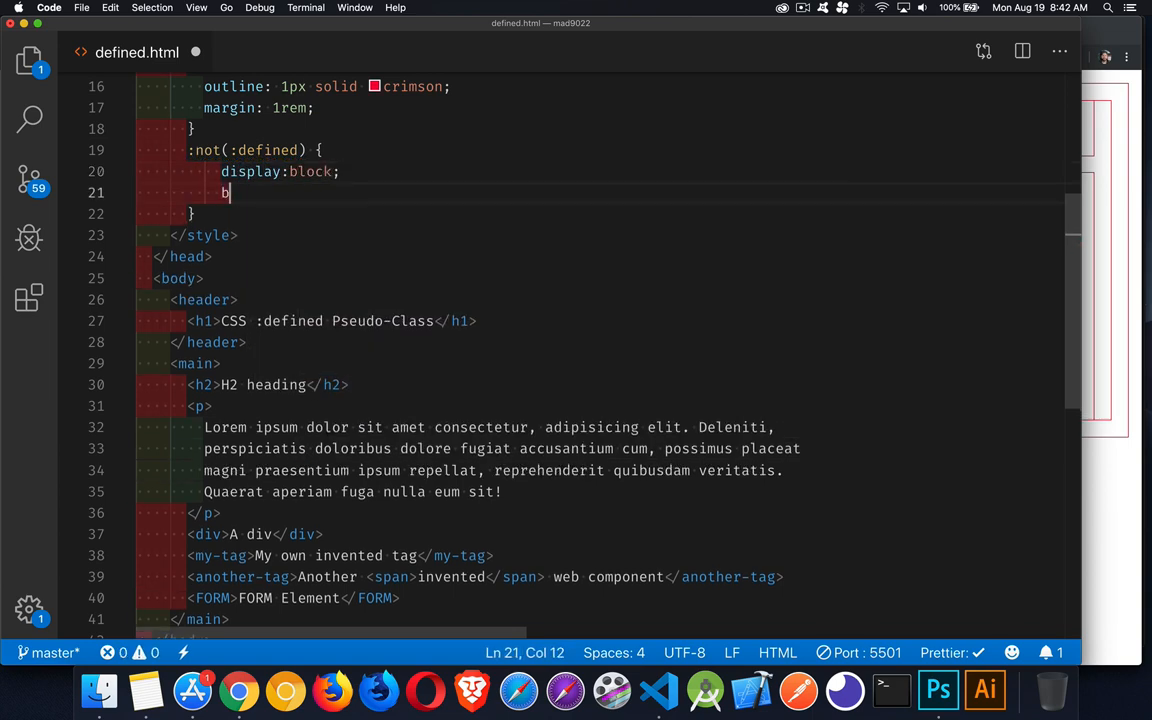
text(ackground-color: cornflowerblue;)
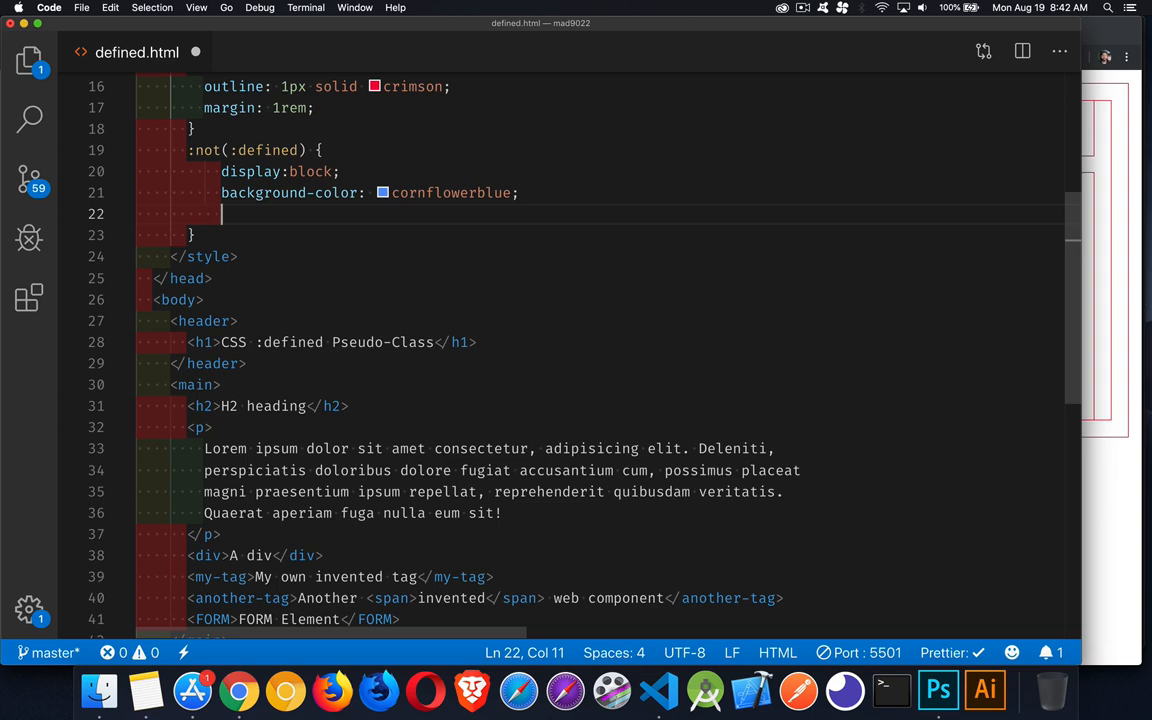
text(color: white)
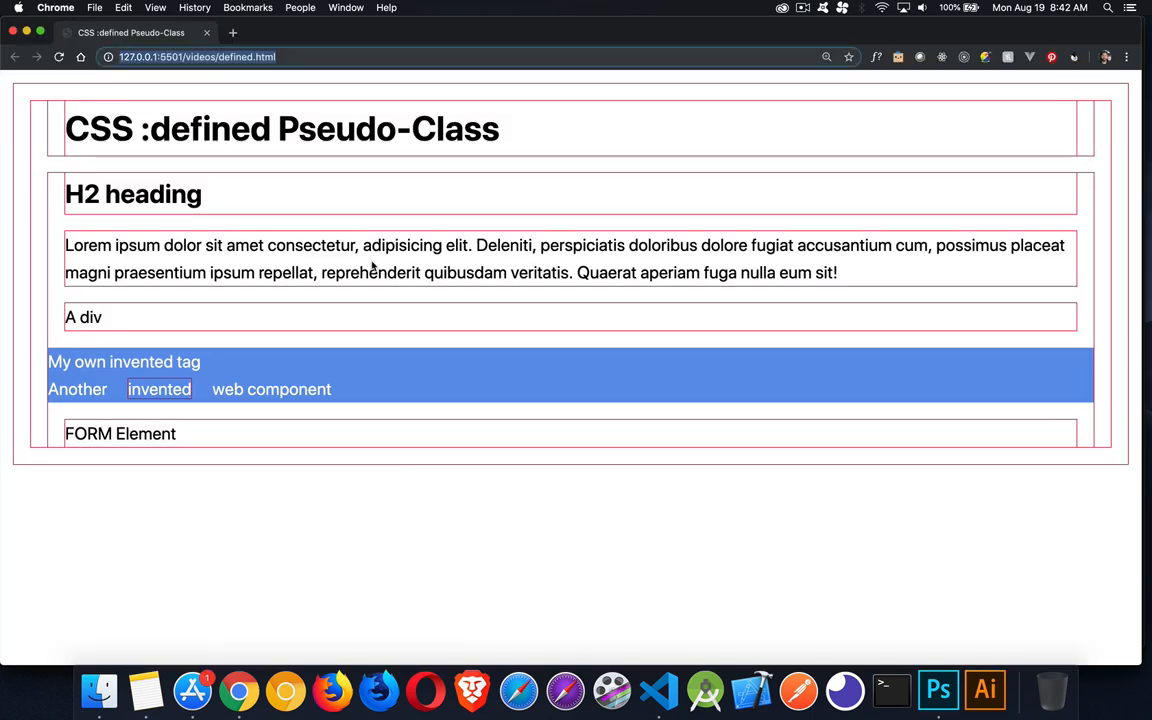
mouse_move(157, 337)
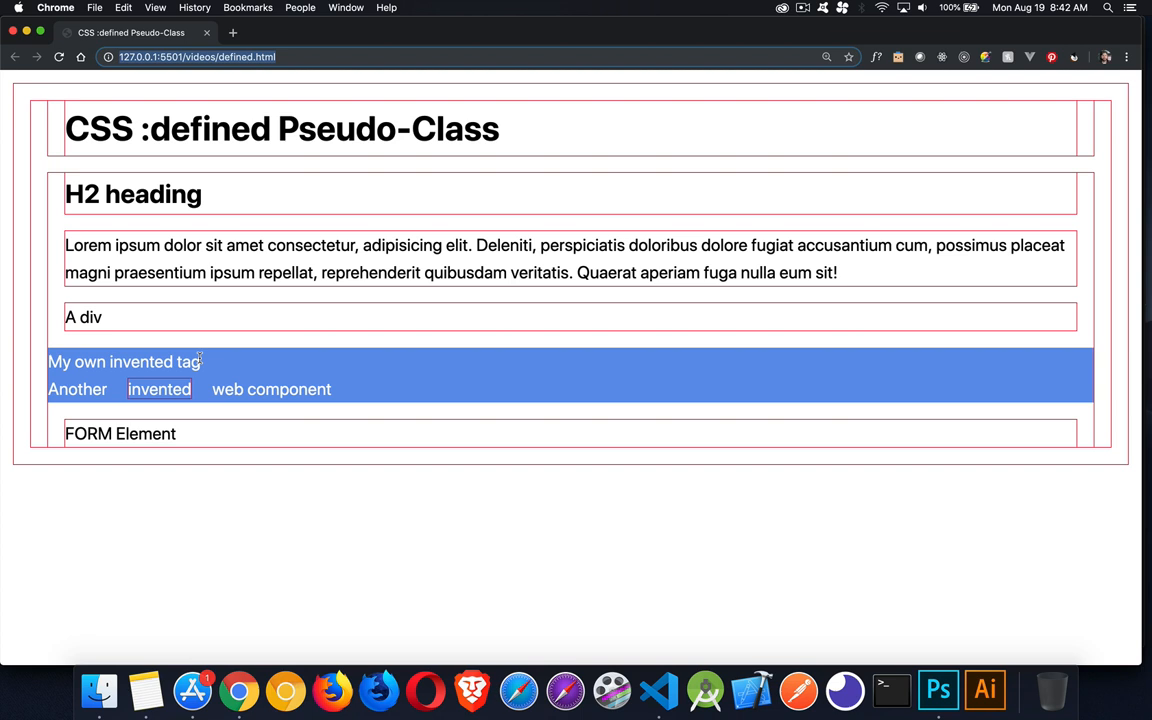
mouse_move(346, 179)
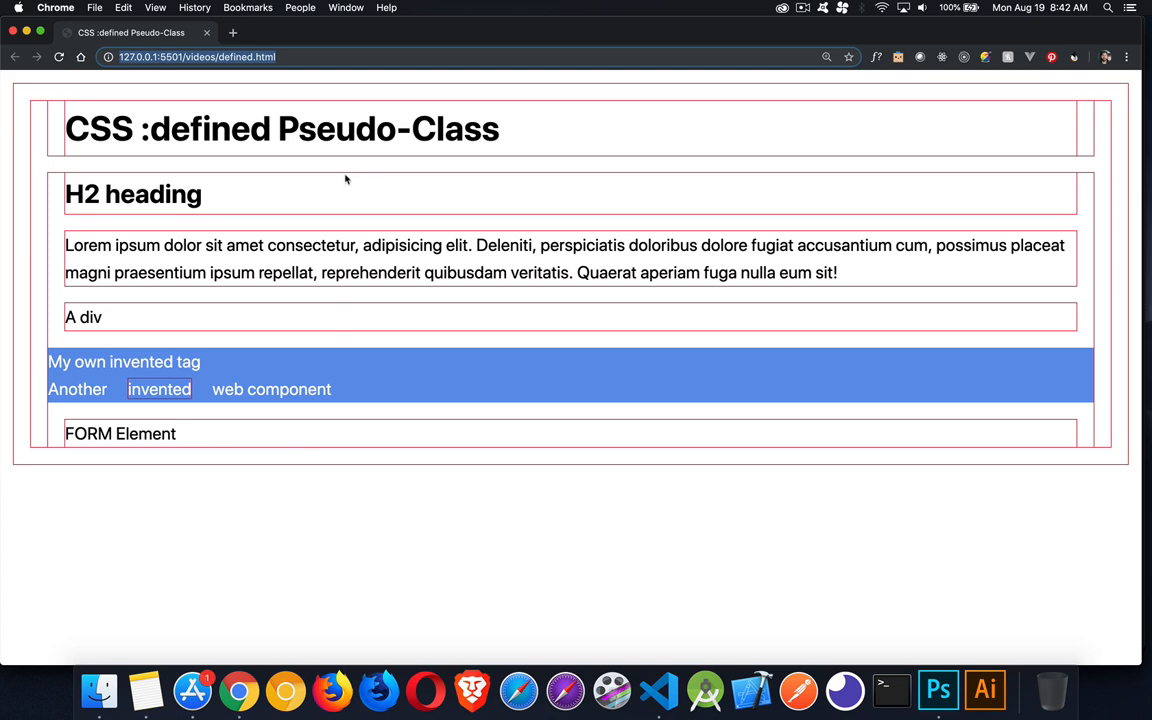
mouse_move(317, 156)
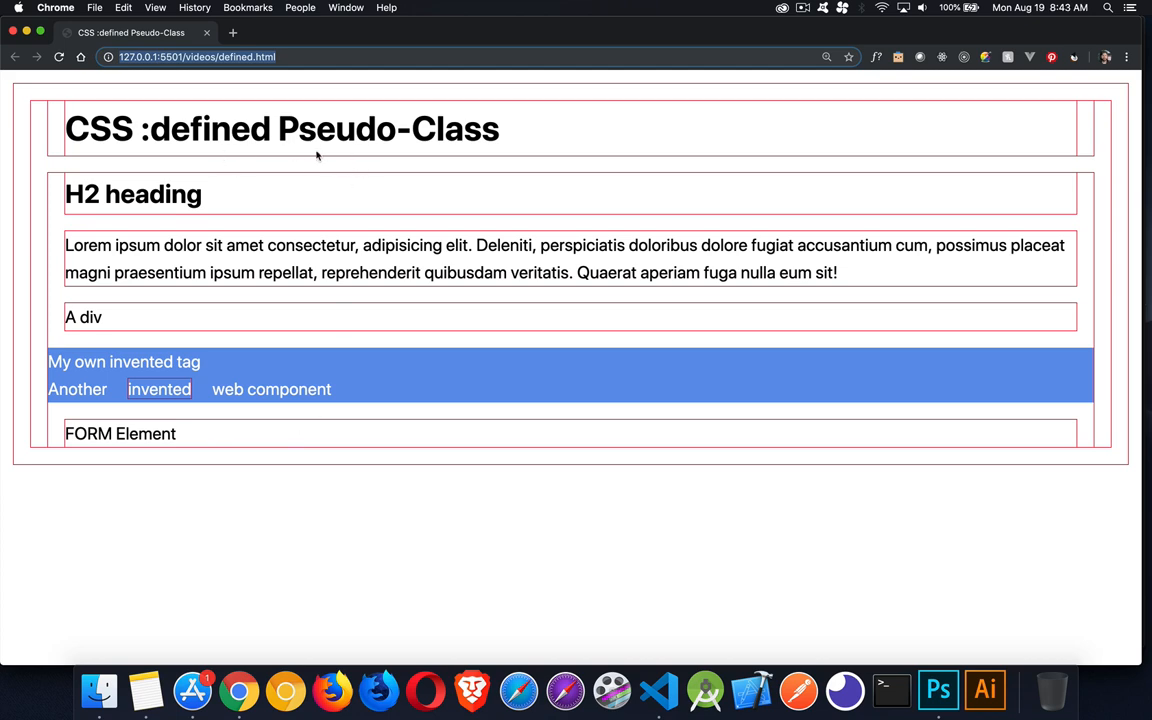